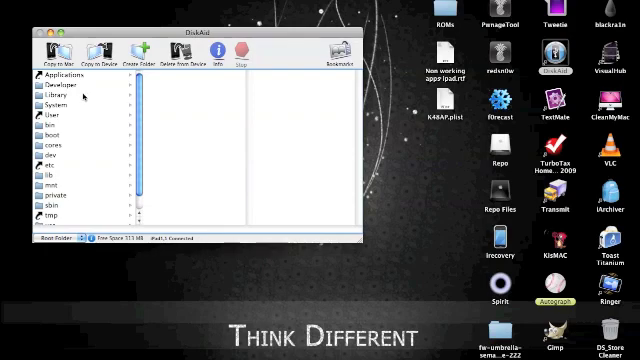
- Scroll the SpringBoard.app listing to reach K48AP.plist for copying to the Mac
{"action": "scroll", "scroll_direction": "down", "scroll_amount": 3}
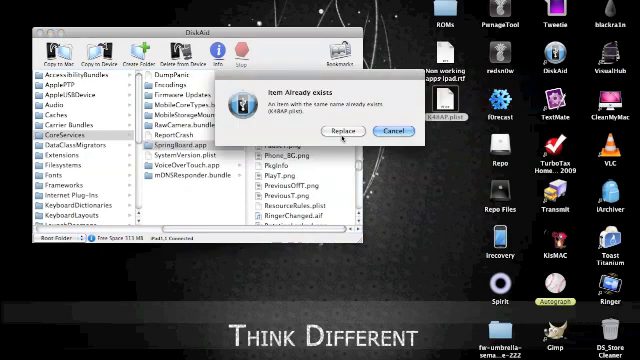
{"action": "left_click", "coordinate": [338, 132]}
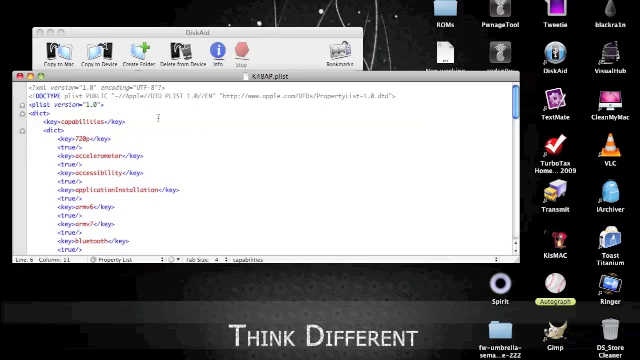
- Scroll through the capabilities dict entries of K48AP.plist
{"action": "scroll", "scroll_direction": "down", "scroll_amount": 3}
{"action": "type", "text": "<"}
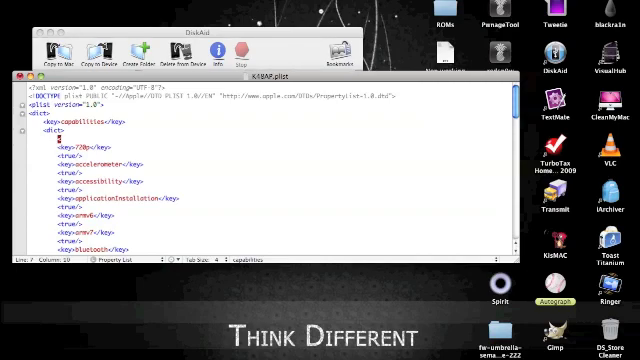
- Rewrite the duplicated key as voice-control with its value set to <true/>
{"action": "double_click", "coordinate": [50, 144]}
{"action": "type", "text": "key>voice"}
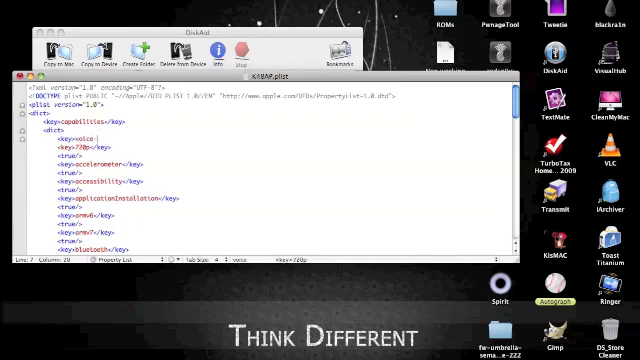
{"action": "type", "text": "-control"}
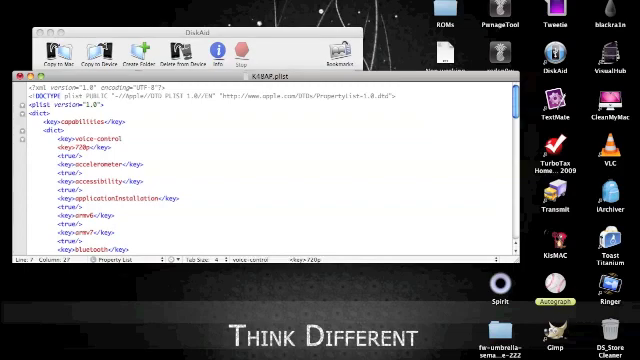
{"action": "type", "text": "/key>"}
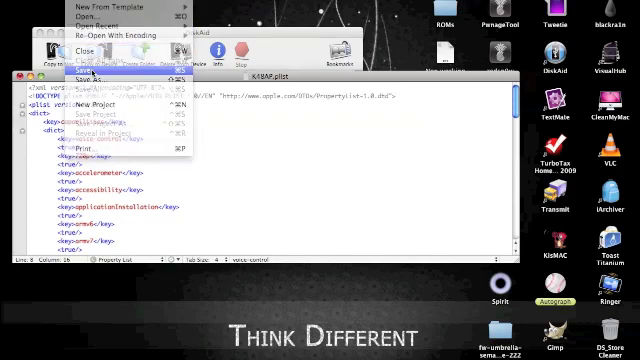
{"action": "left_click", "coordinate": [100, 76]}
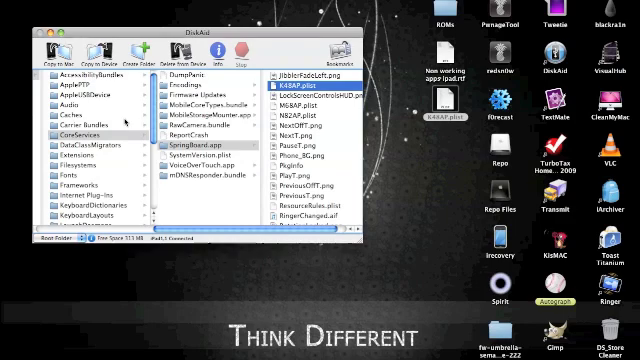
{"action": "scroll", "scroll_direction": "down", "scroll_amount": 3}
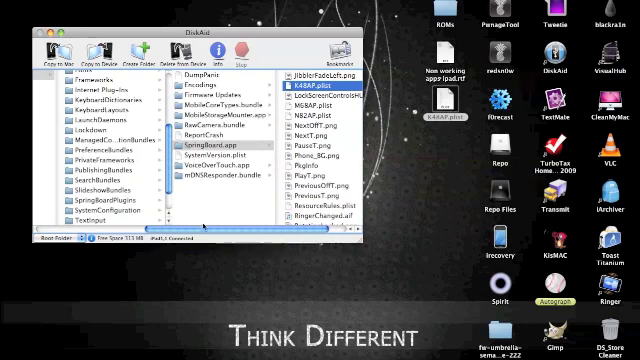
{"action": "scroll", "scroll_direction": "down", "scroll_amount": 3}
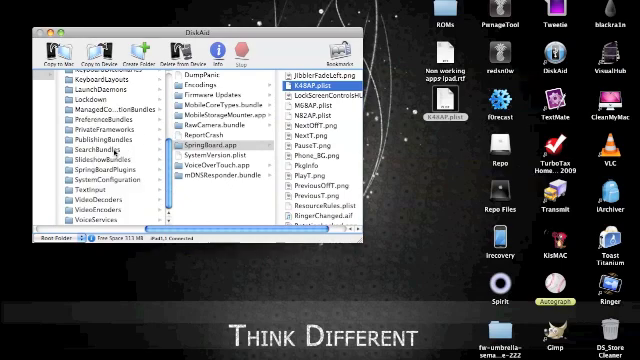